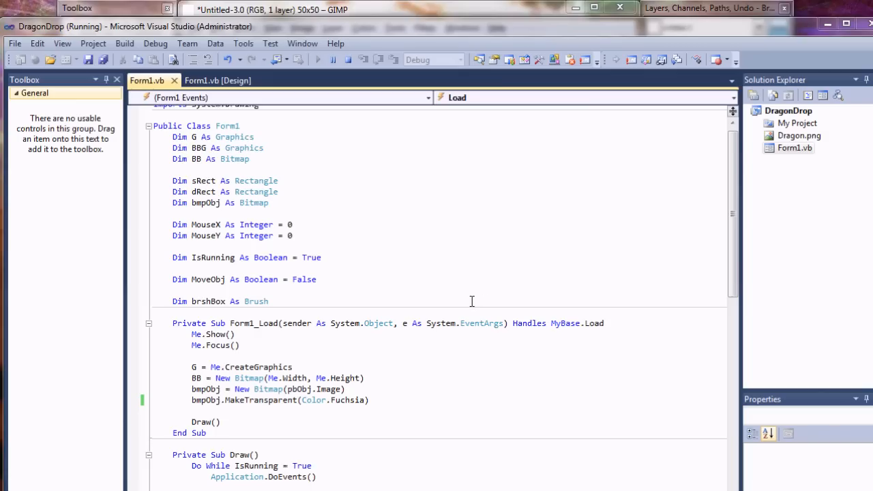
mouse_move(311, 342)
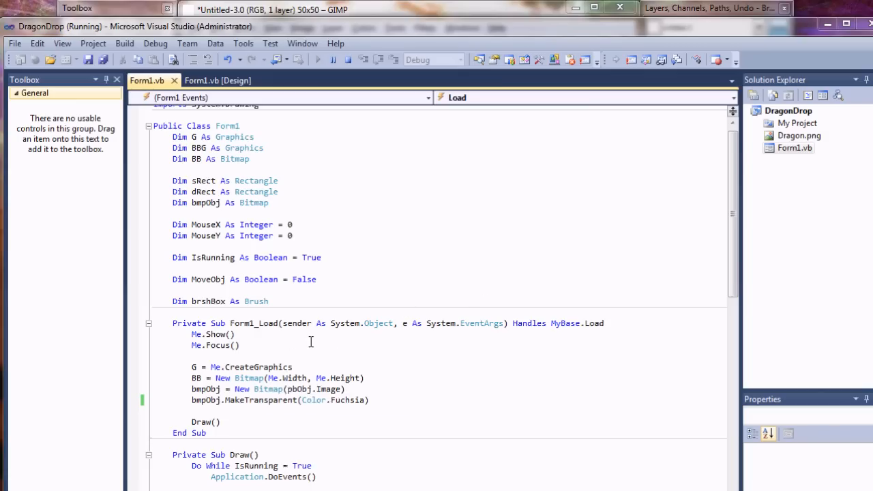
mouse_move(355, 335)
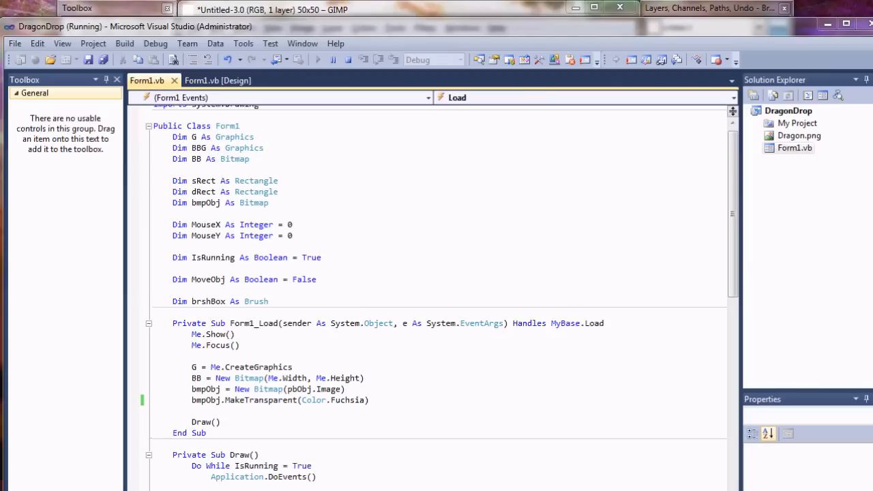
- Bring the running Form1 to front and drag the dragon sprite across the form
left_click(318, 60)
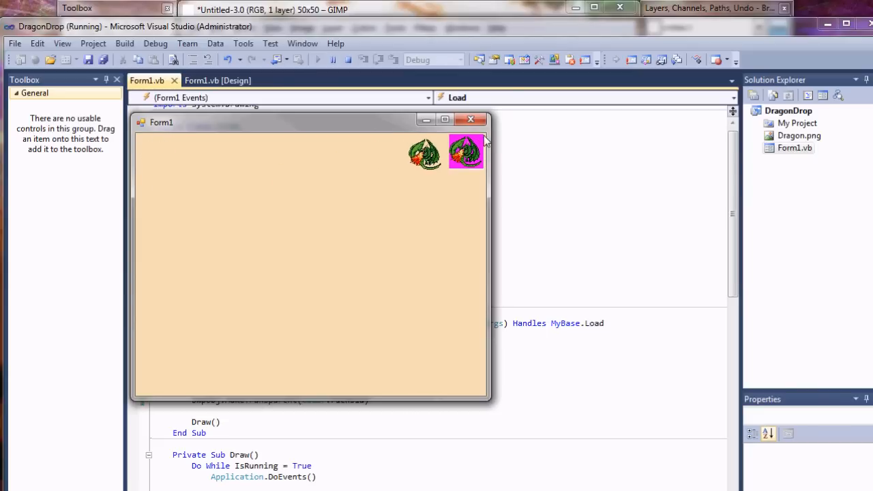
mouse_move(430, 175)
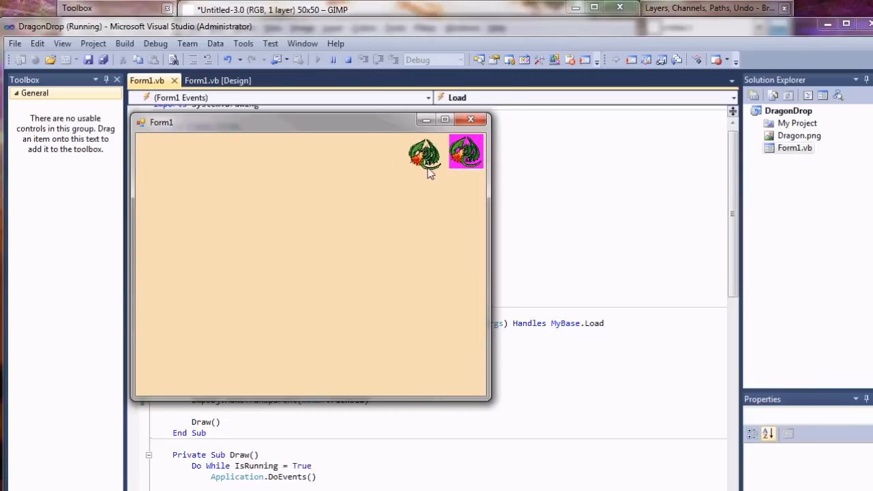
left_click_drag(423, 156, 404, 153)
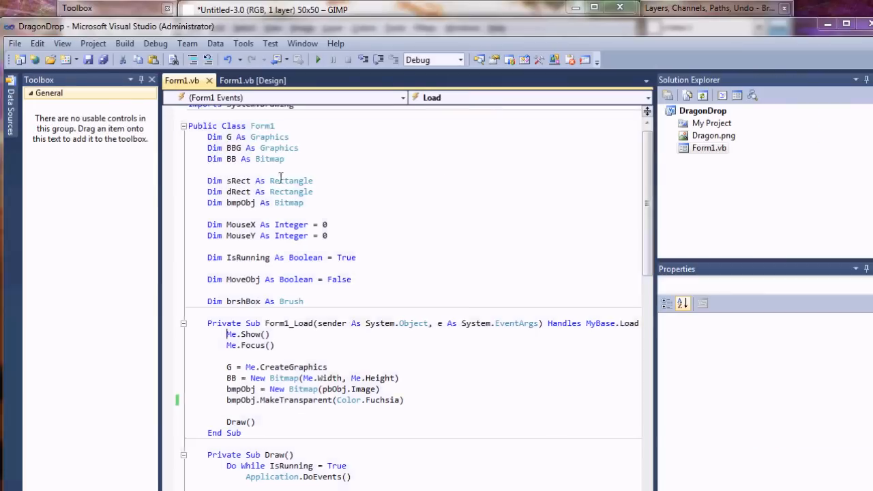
- Re-enter Color.Fuchsia as the MakeTransparent colour, picking Fuchsia from IntelliSense
scroll("down", 3)
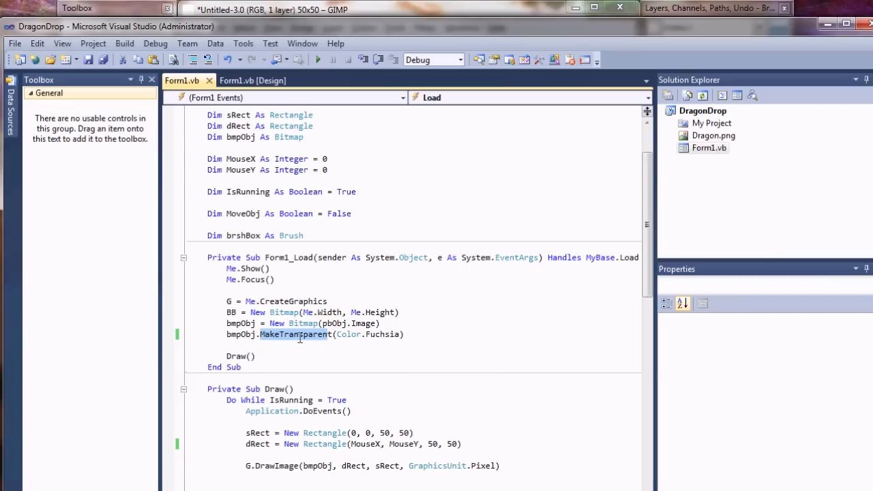
double_click(382, 334)
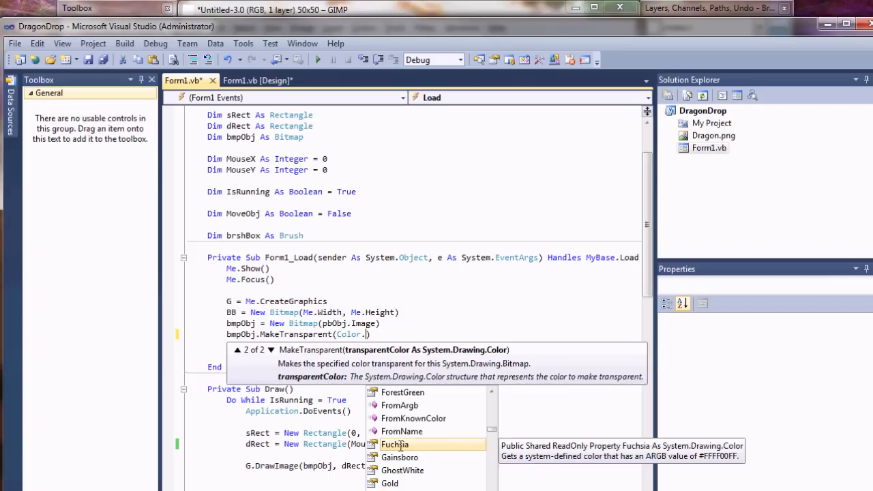
double_click(395, 445)
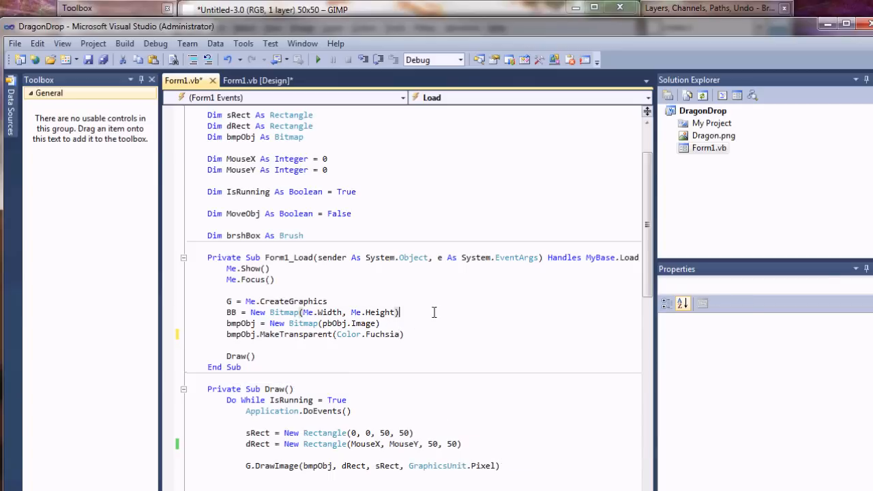
mouse_move(360, 363)
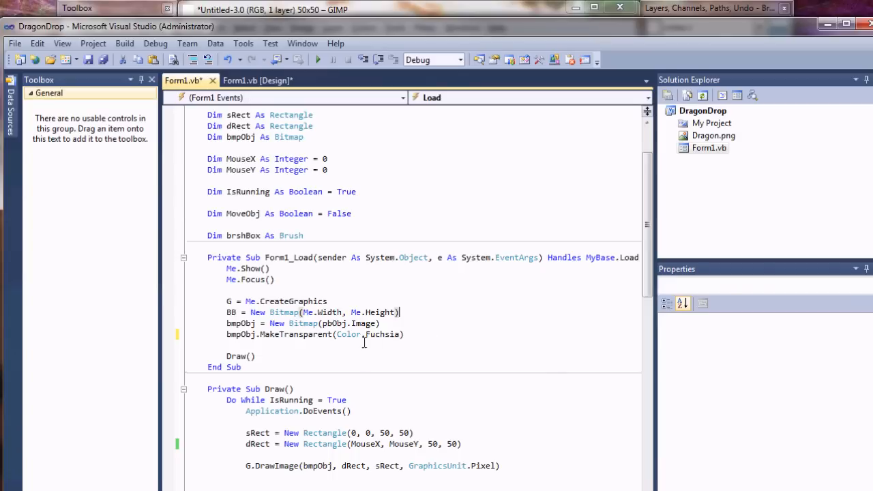
double_click(382, 335)
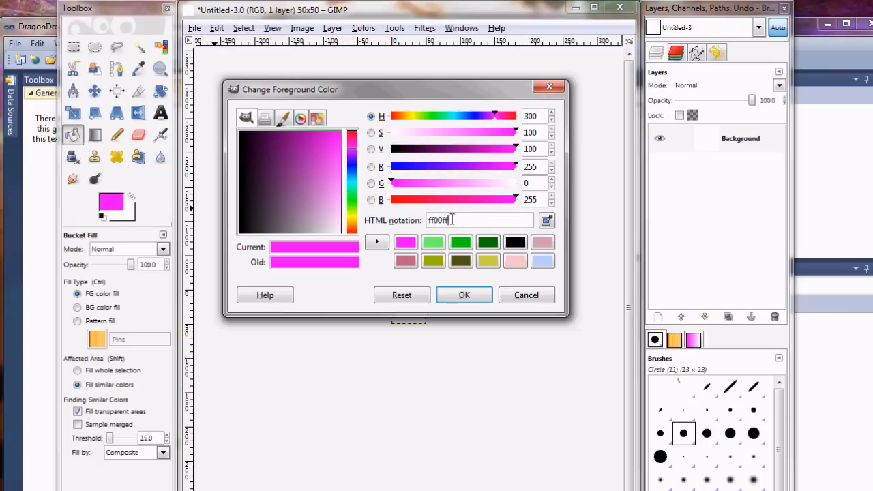
- Enter ff00ff in the HTML notation field and confirm the fuchsia foreground colour
type("dfsfseghdsf")
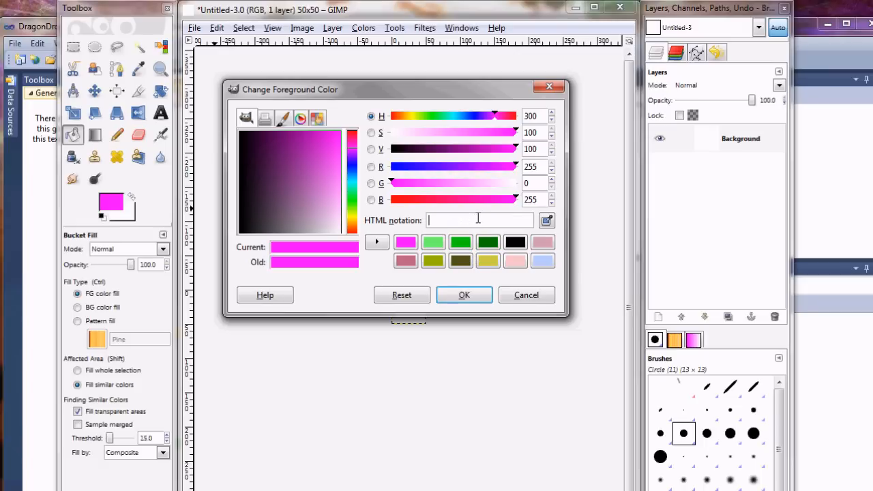
type("0")
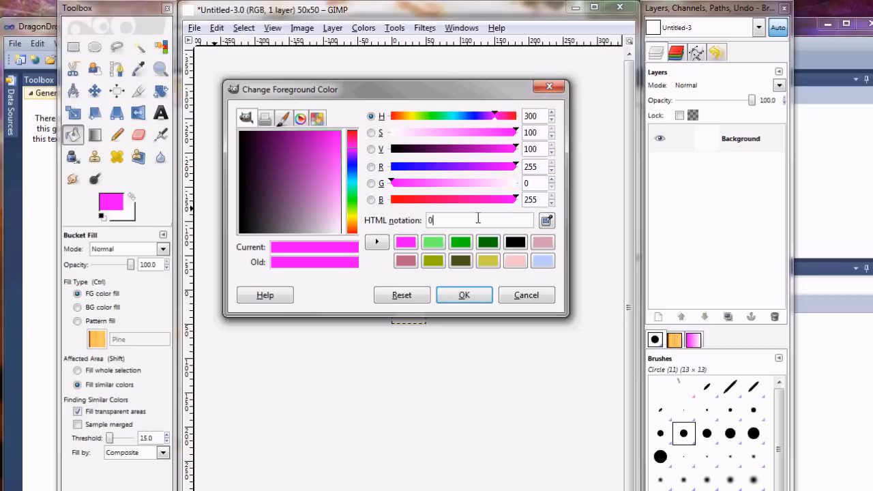
type("0dd00")
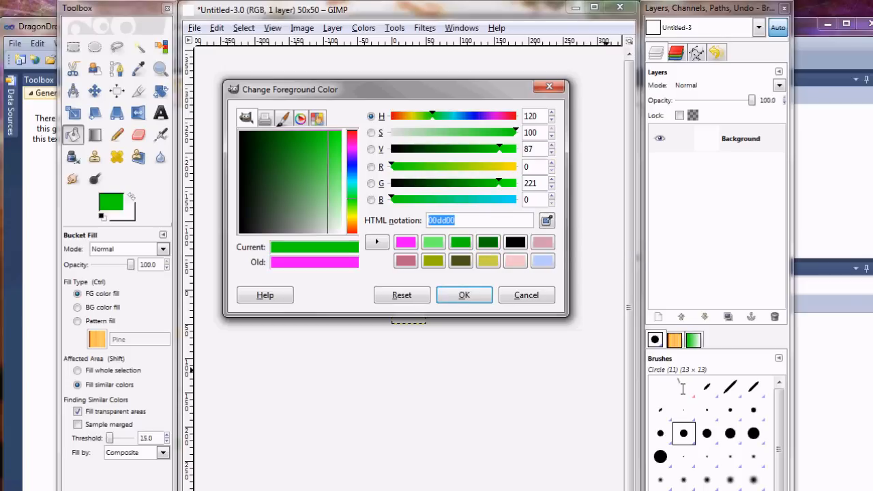
type("ff00")
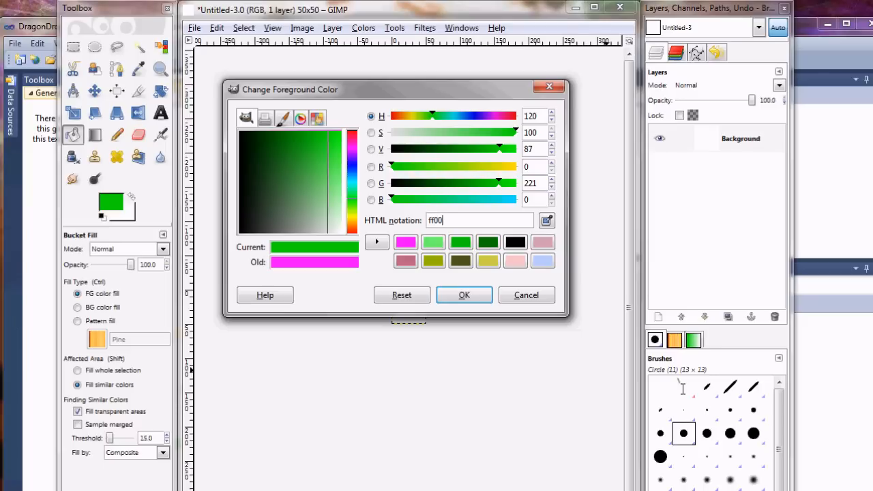
left_click(464, 294)
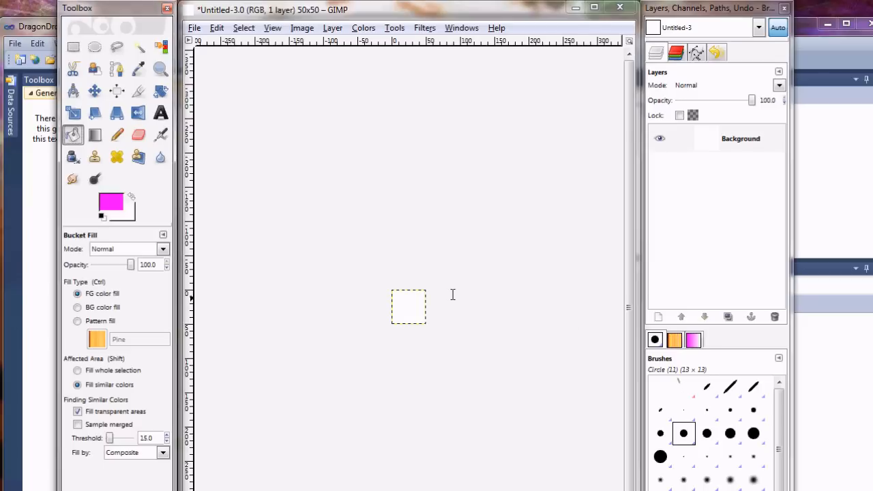
mouse_move(112, 188)
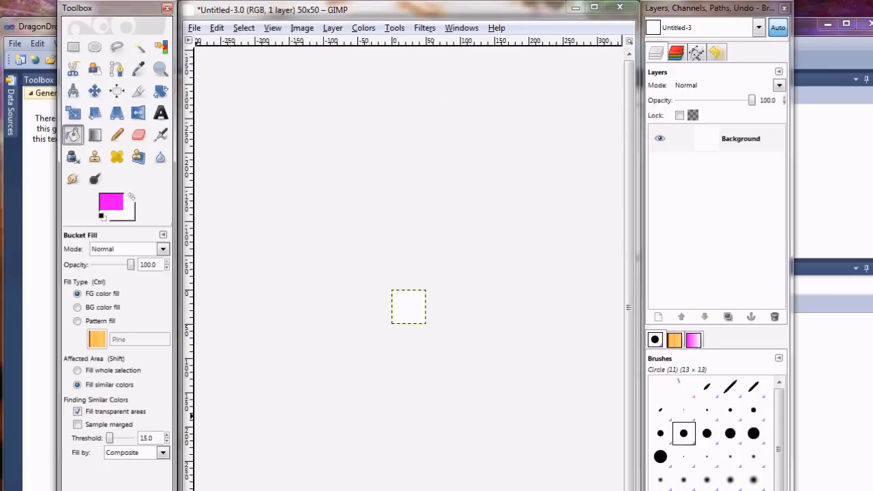
mouse_move(104, 248)
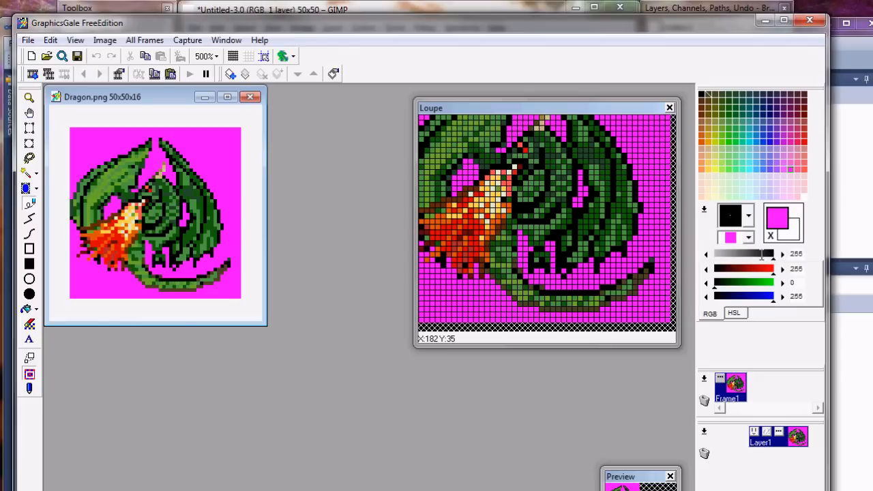
mouse_move(603, 238)
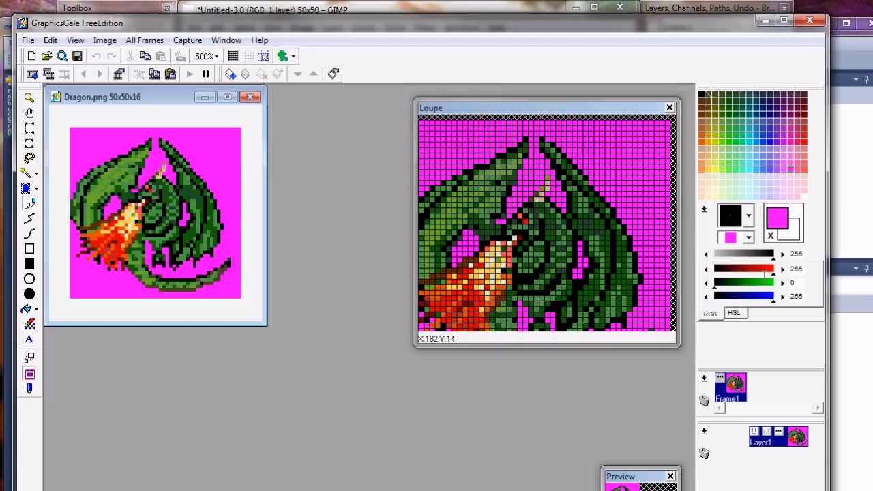
- Inspect Dragon.png pixels with the Loupe, magnifying the top-left corner then zooming back out
left_click_drag(743, 282, 723, 282)
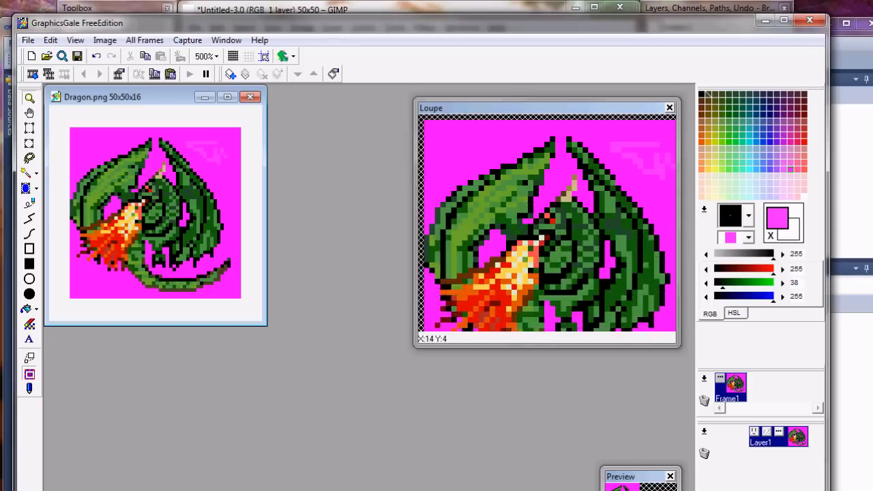
left_click(217, 56)
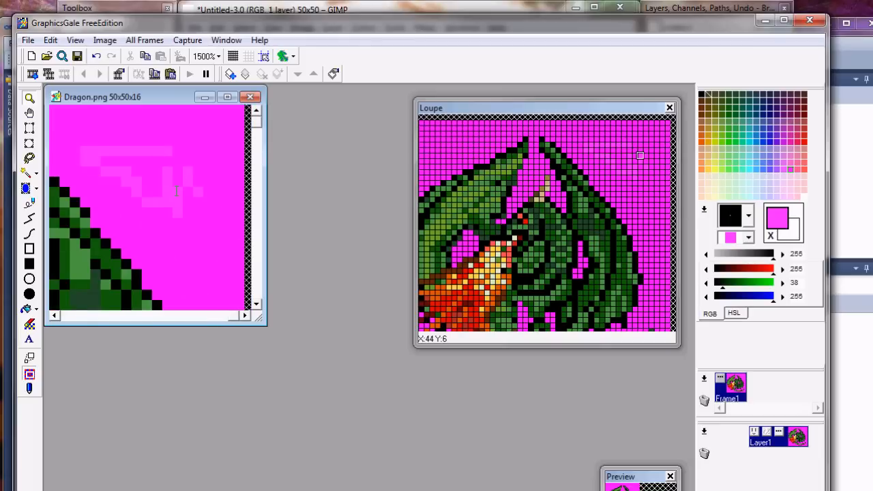
left_click(219, 56)
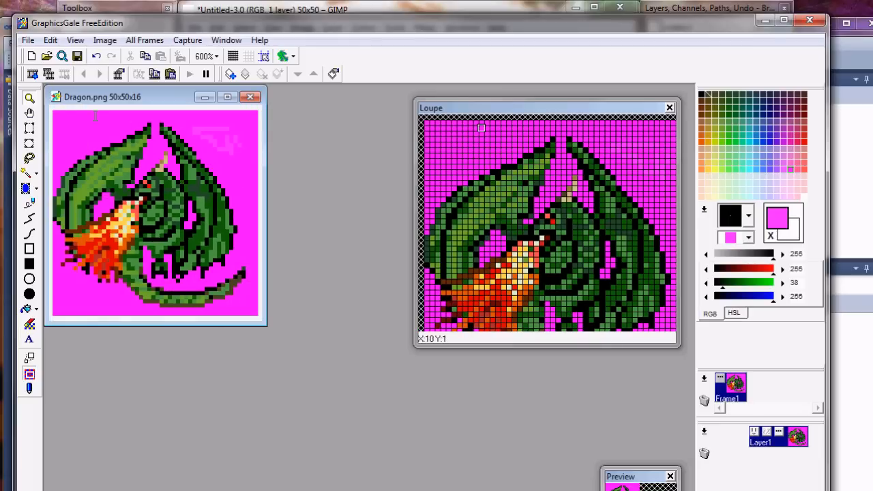
mouse_move(447, 155)
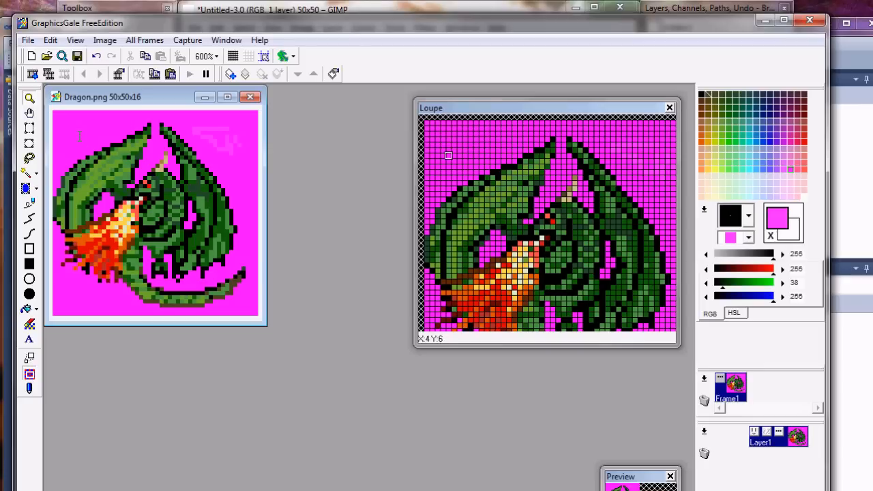